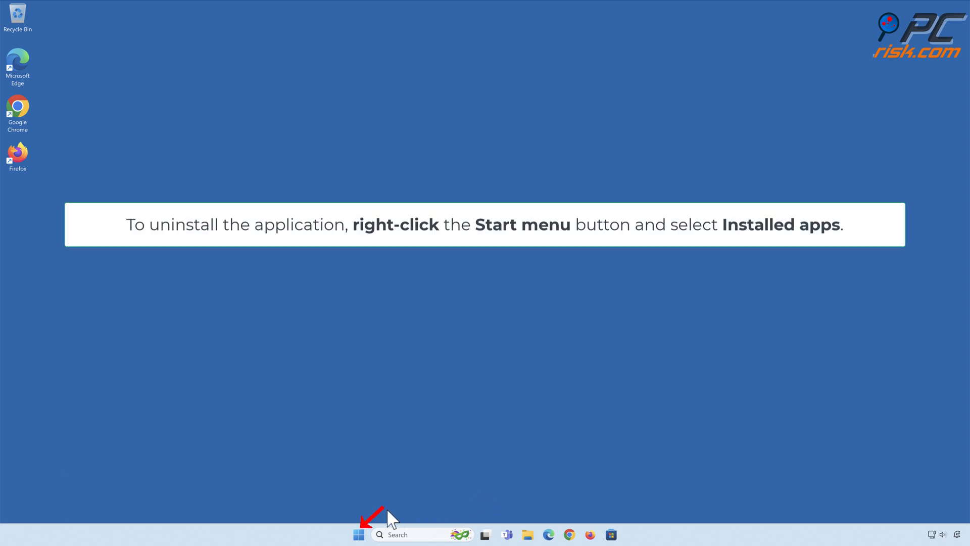
# - Open the Installed apps page in Settings from the Start button's right-click menu
pyautogui.rightClick(358, 534)
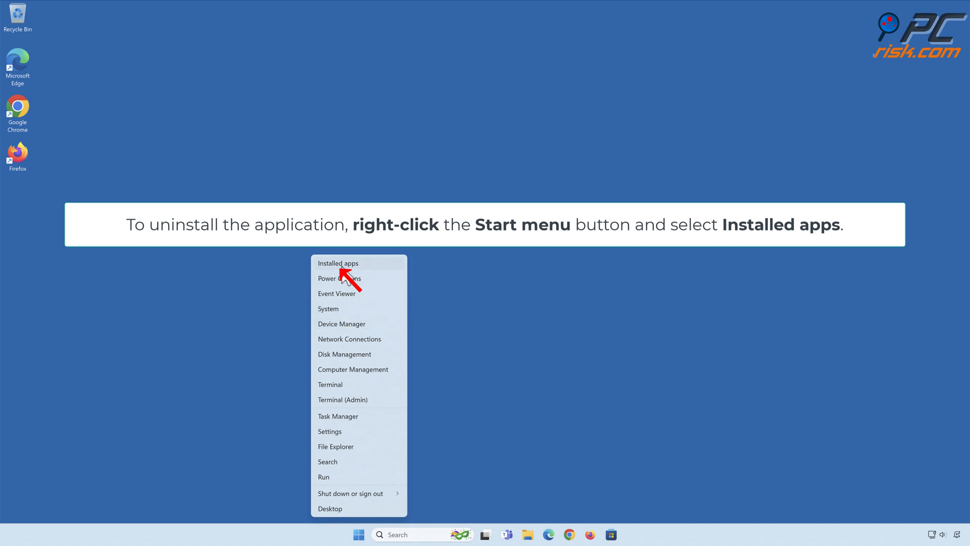
pyautogui.click(338, 263)
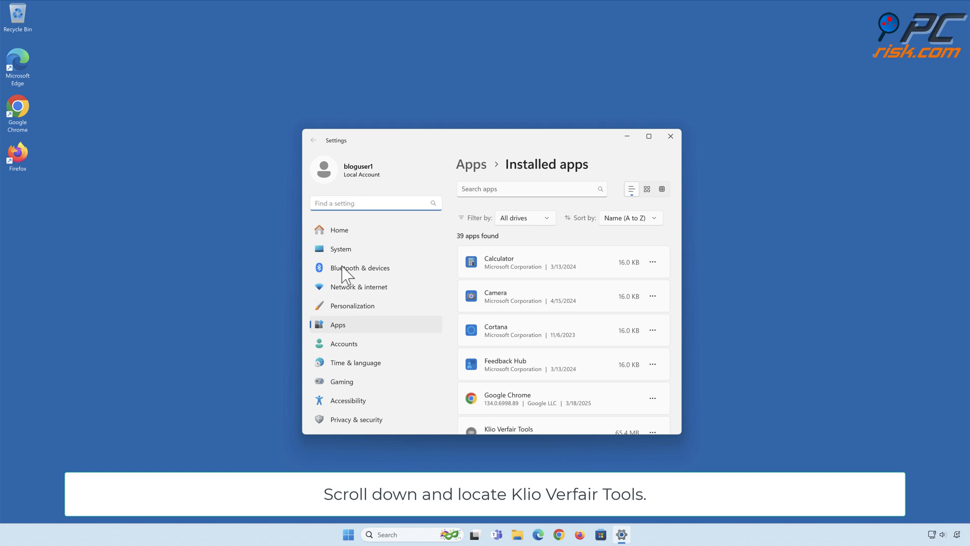
# - Uninstall Klio Verfair Tools from its three-dot menu, confirm removal, then close Settings
pyautogui.scroll(-3)
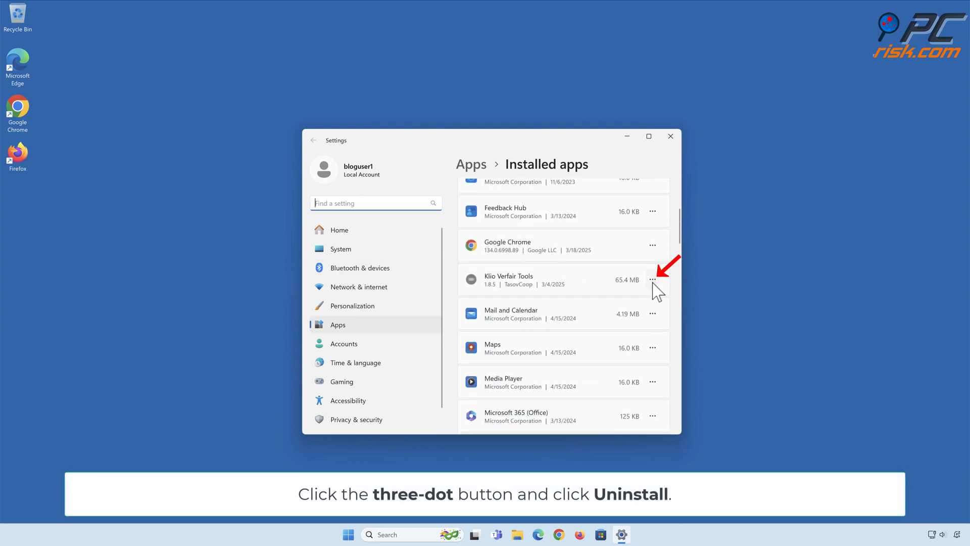
pyautogui.click(652, 279)
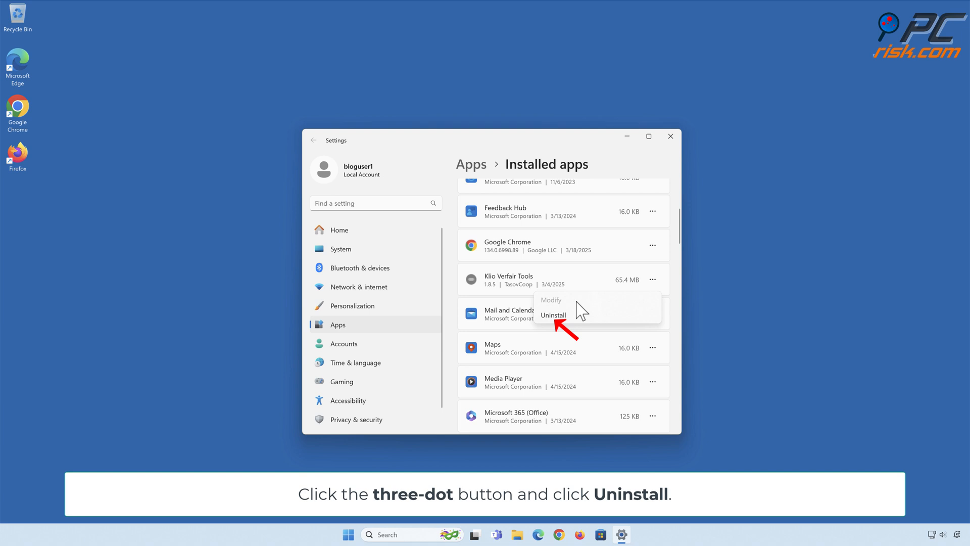
pyautogui.click(553, 314)
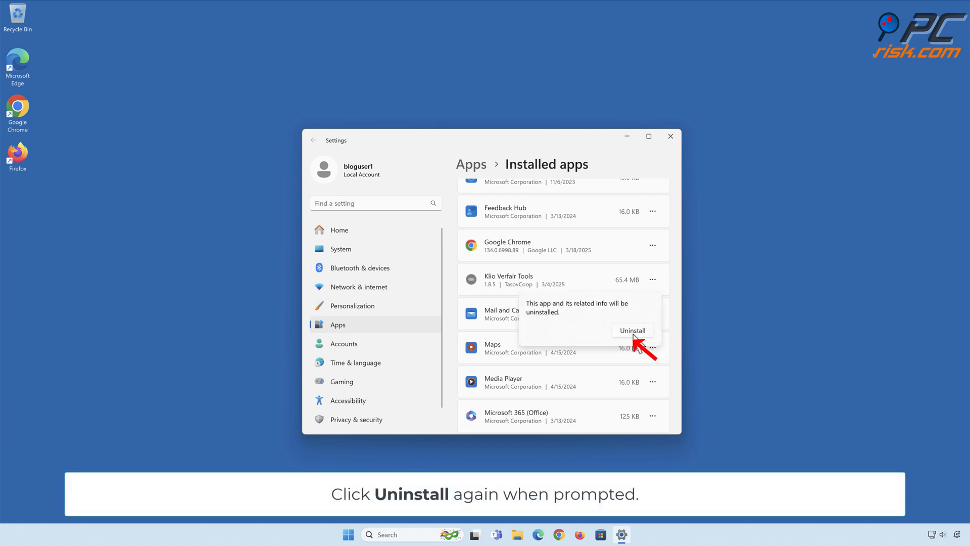
pyautogui.click(632, 330)
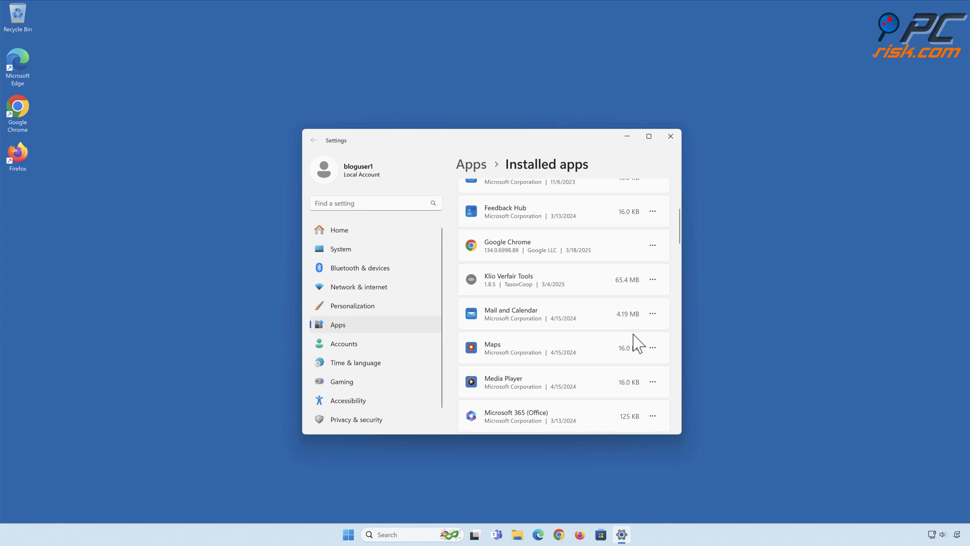
pyautogui.click(670, 135)
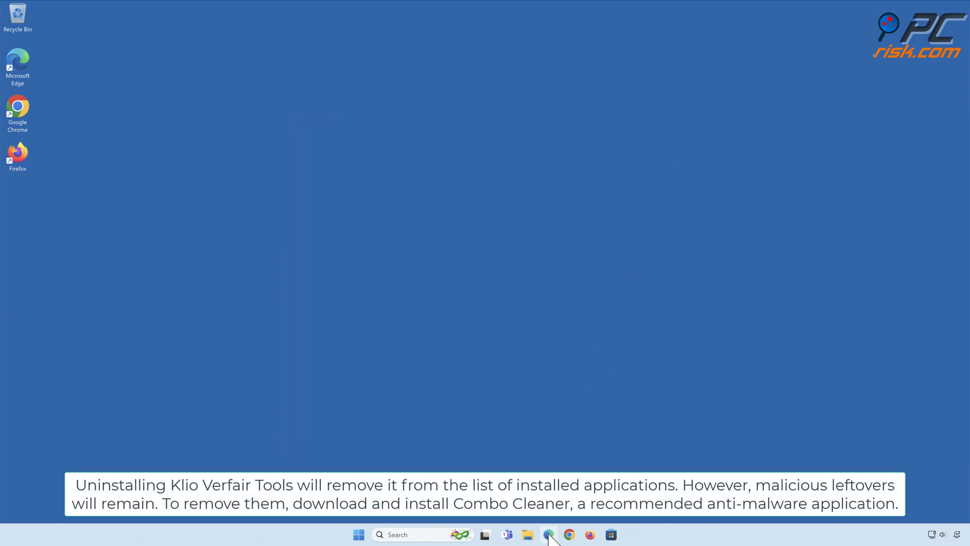
pyautogui.click(548, 534)
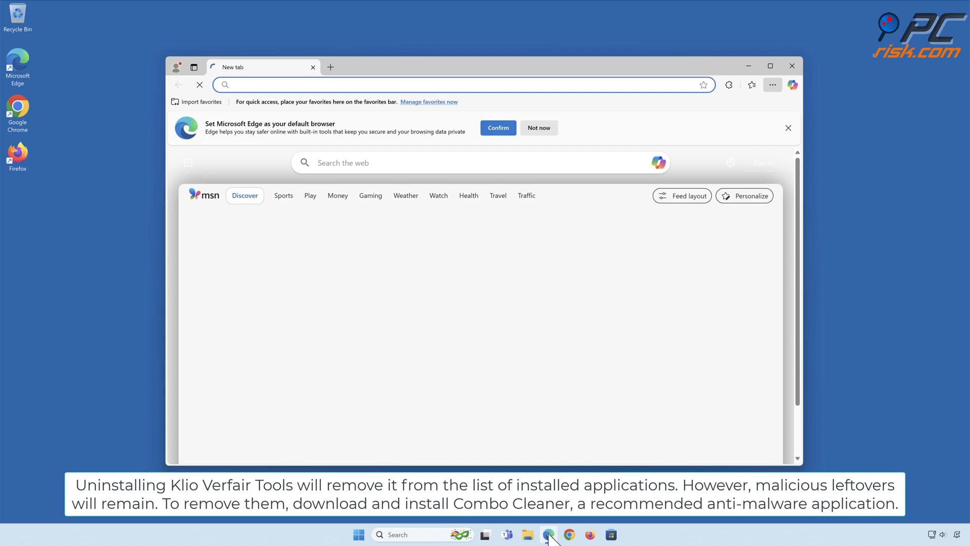
pyautogui.click(770, 66)
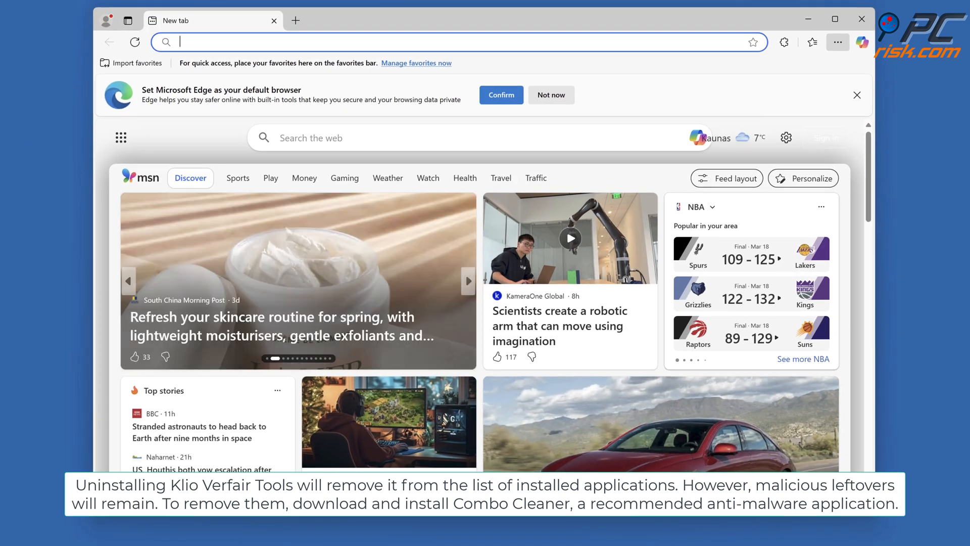
pyautogui.write('www.combocleaner.com')
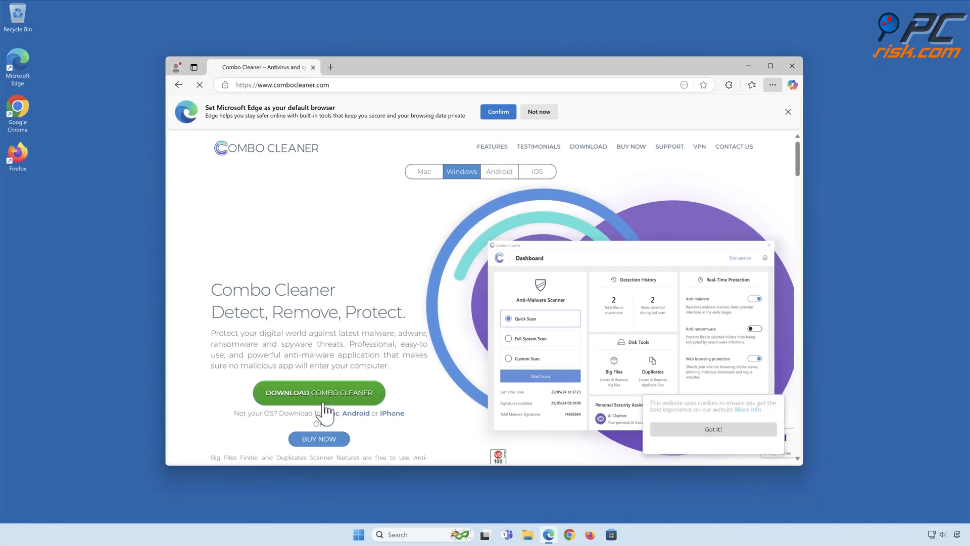
pyautogui.click(319, 392)
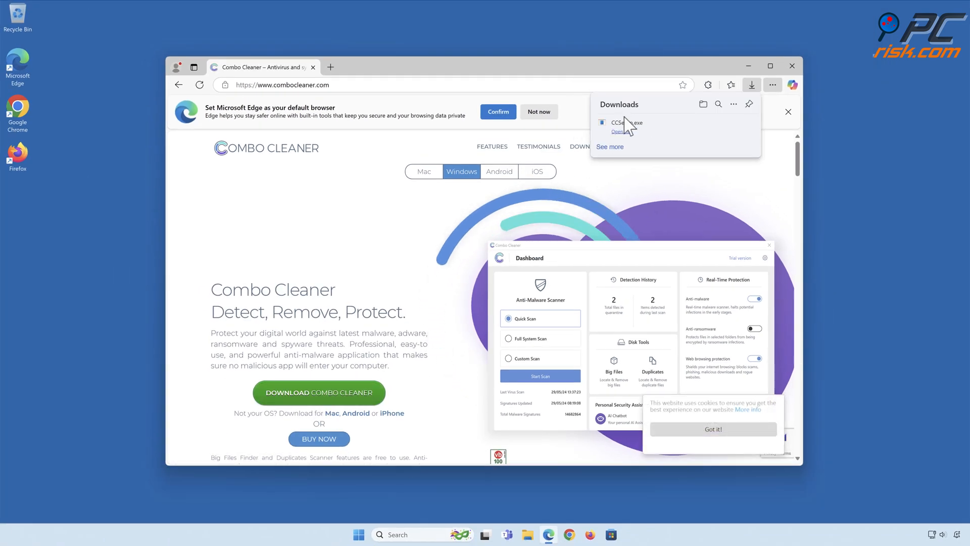
# - Run the downloaded installer, complete installation and launch Combo Cleaner
pyautogui.click(620, 130)
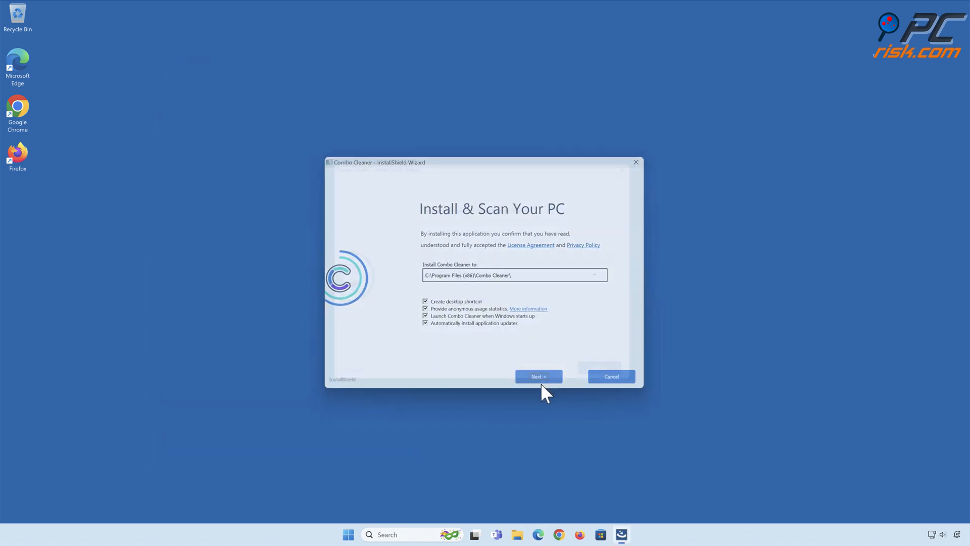
pyautogui.click(538, 376)
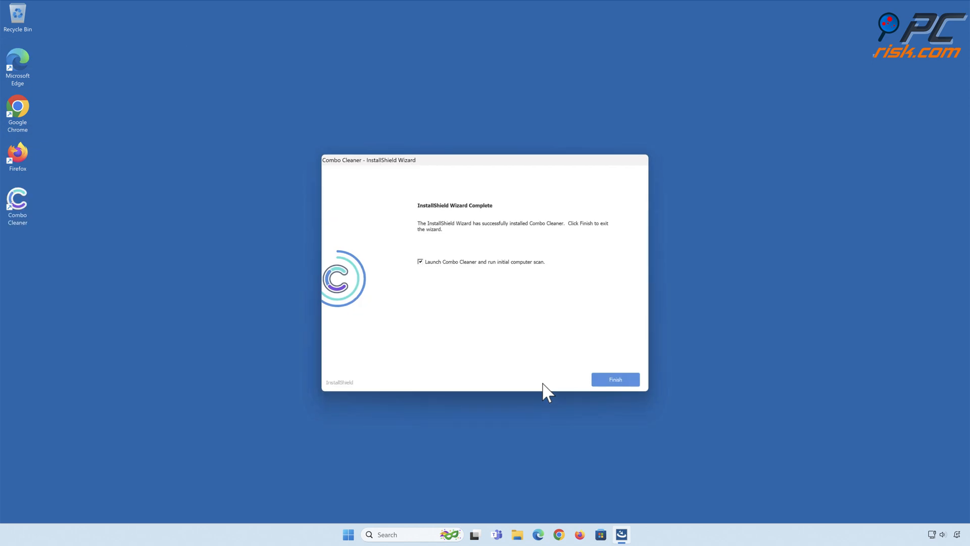
pyautogui.click(614, 379)
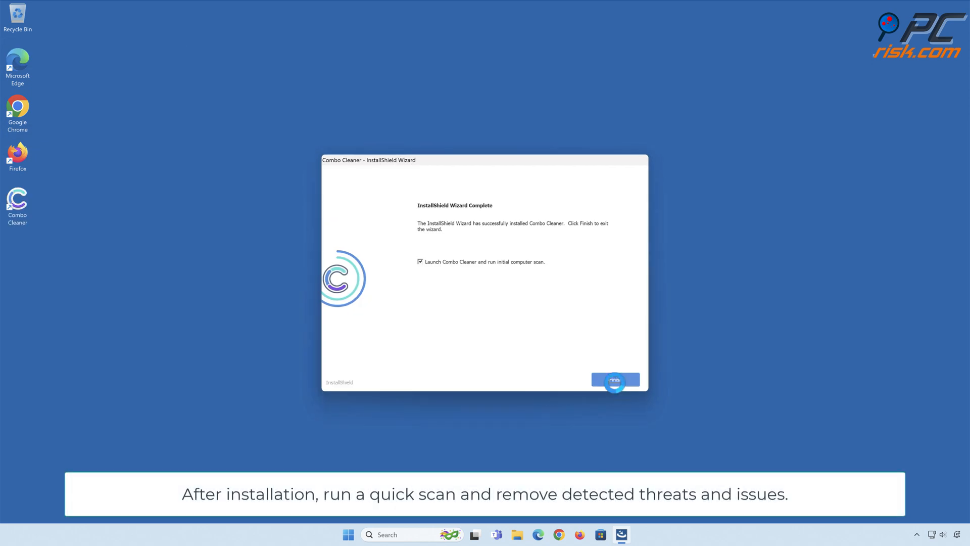
pyautogui.click(615, 379)
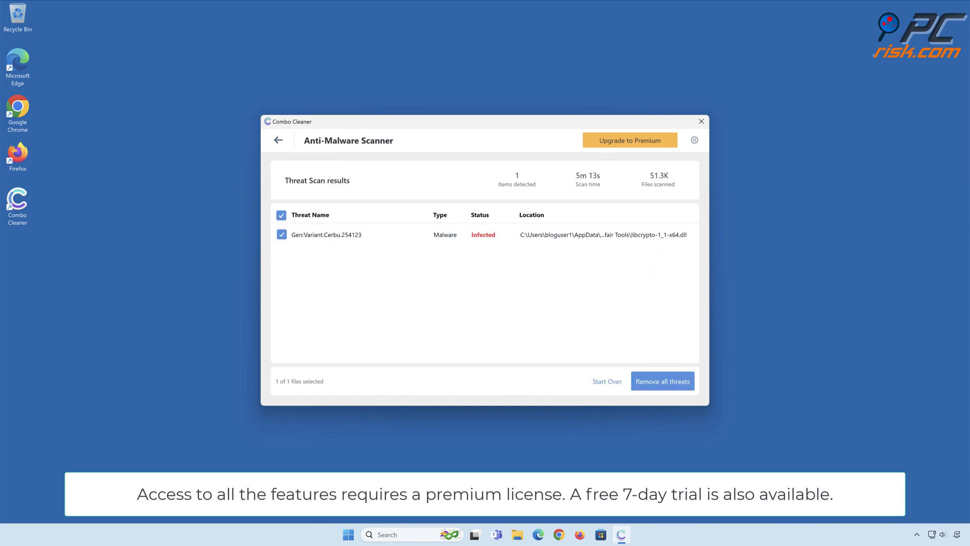
# - From Remove all threats, enter an activation key, activate it, and dismiss the success message
pyautogui.click(662, 381)
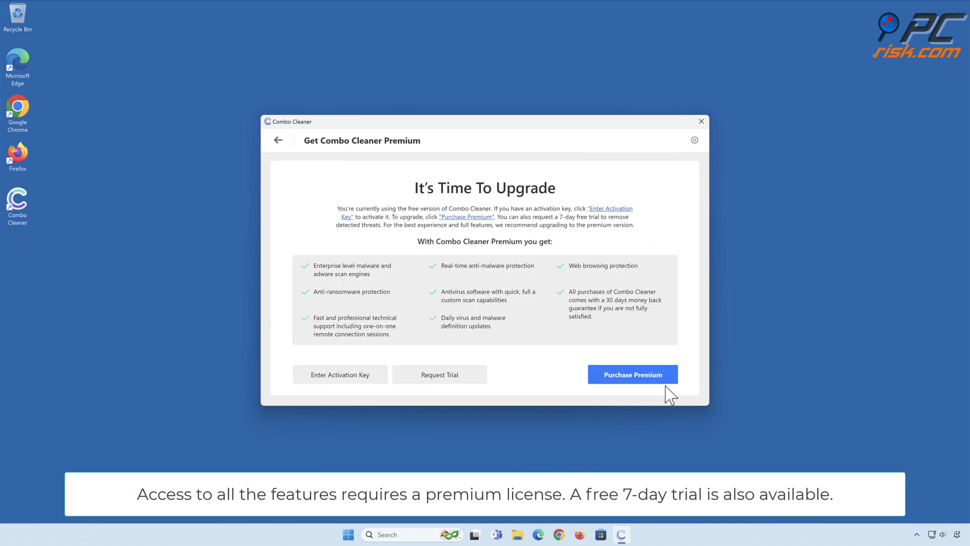
pyautogui.click(339, 375)
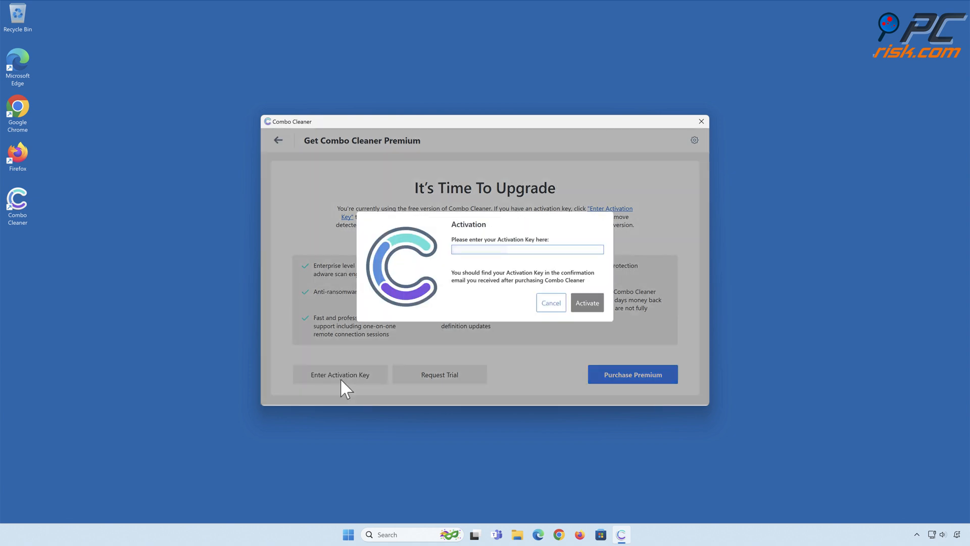
pyautogui.click(587, 302)
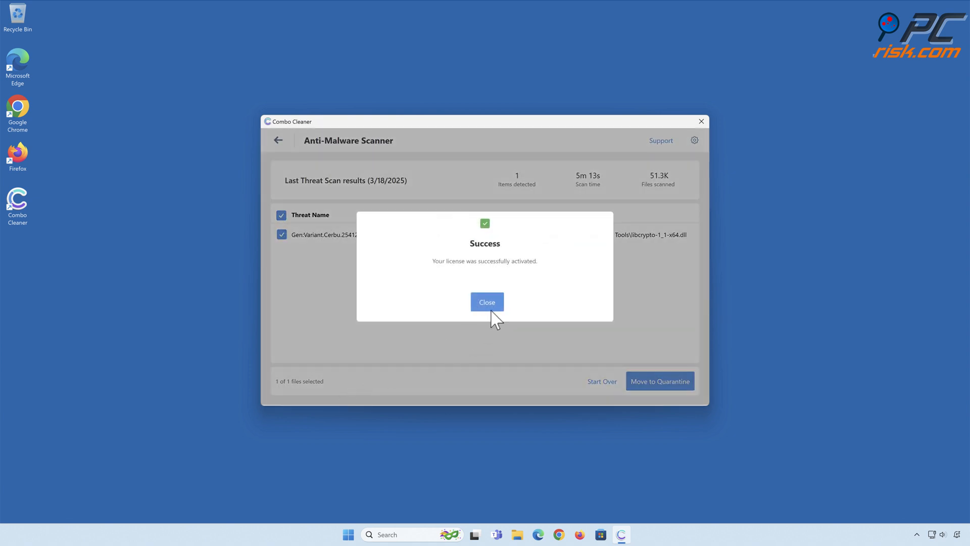
pyautogui.click(487, 302)
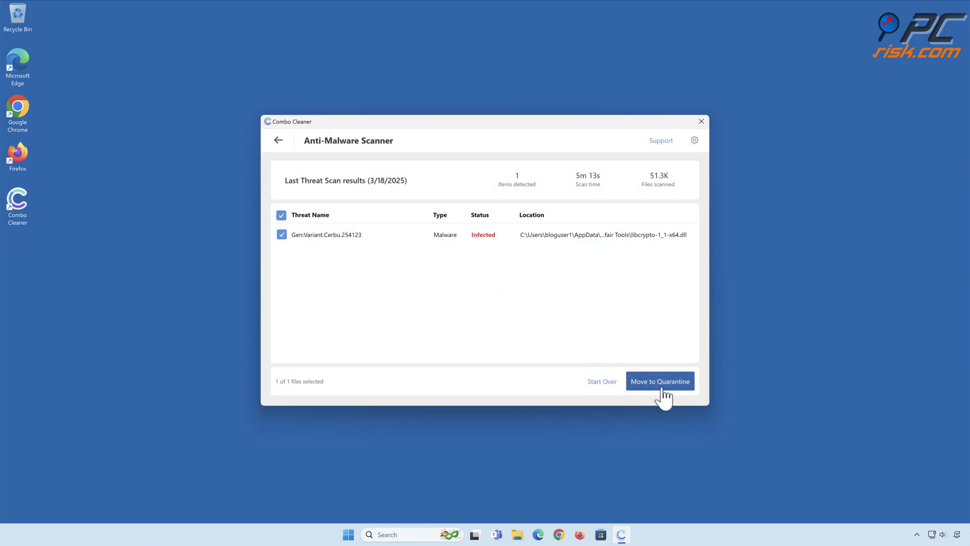
# - Quarantine Gen:Variant.Cerbu.254123, close the summary and dashboard, and dismiss the tray notice
pyautogui.click(660, 381)
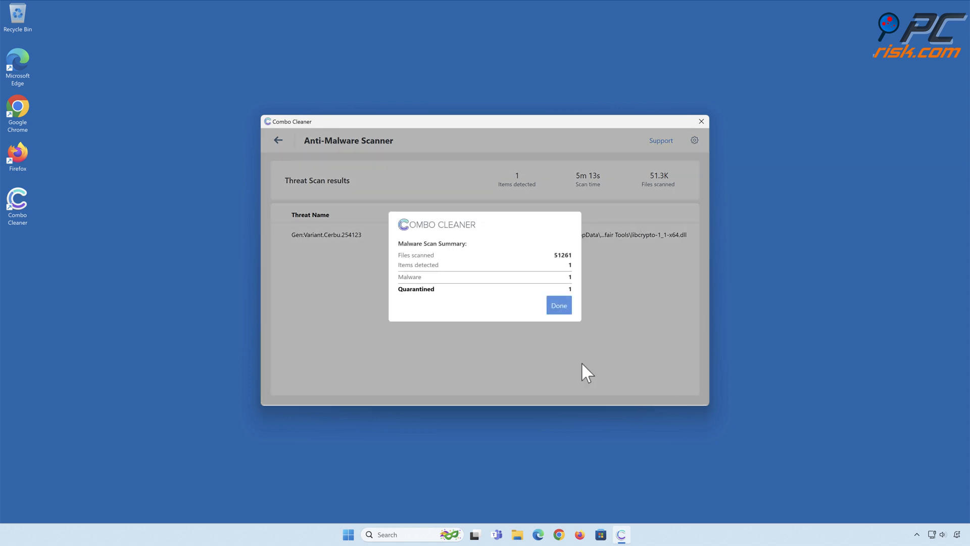
pyautogui.click(557, 305)
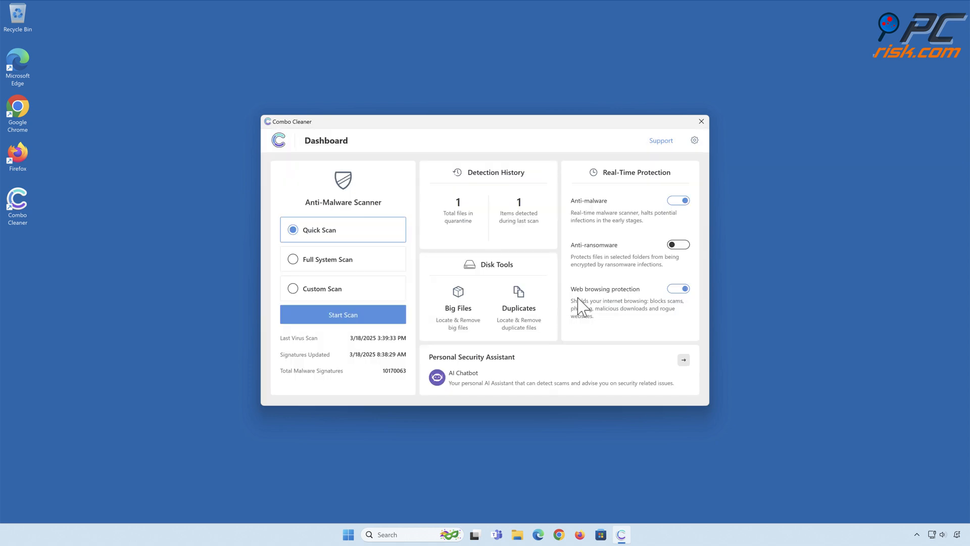
pyautogui.click(701, 121)
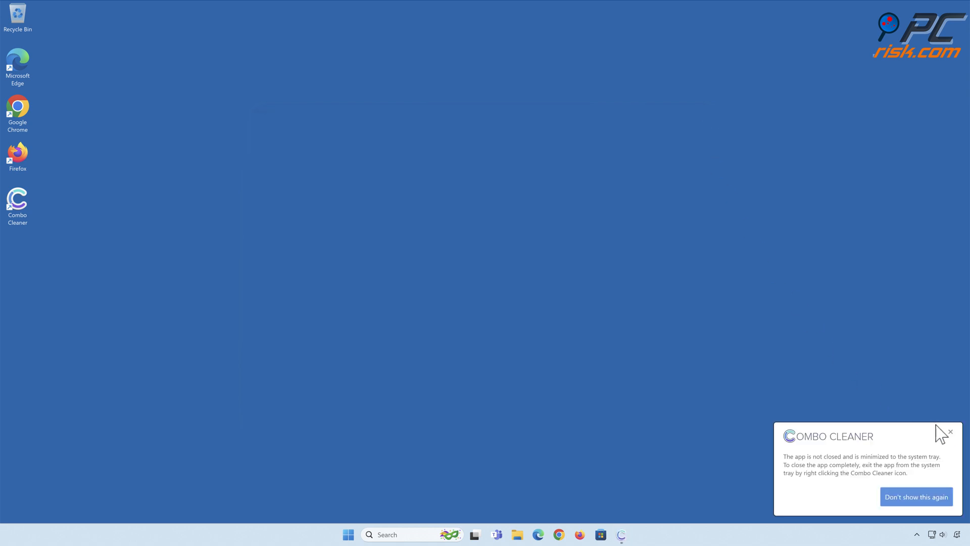
pyautogui.click(915, 496)
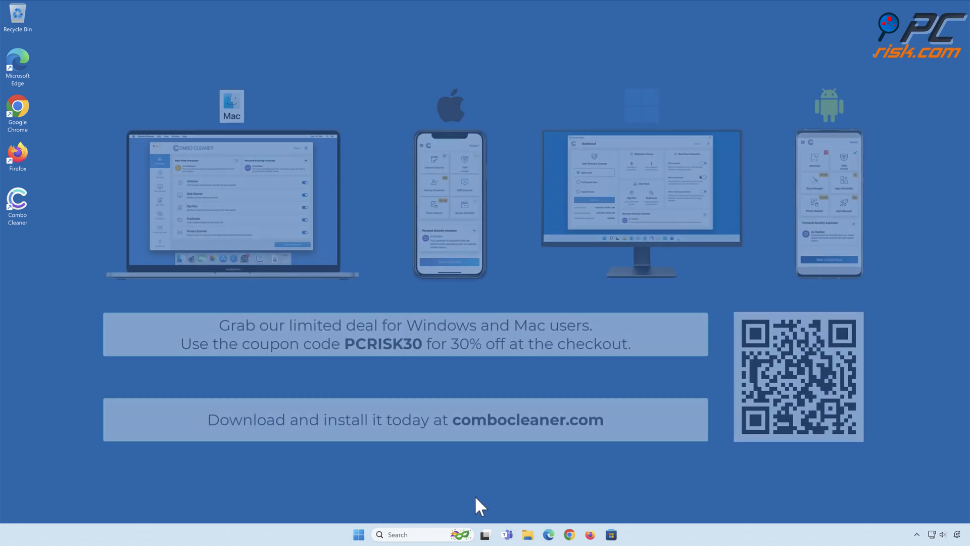